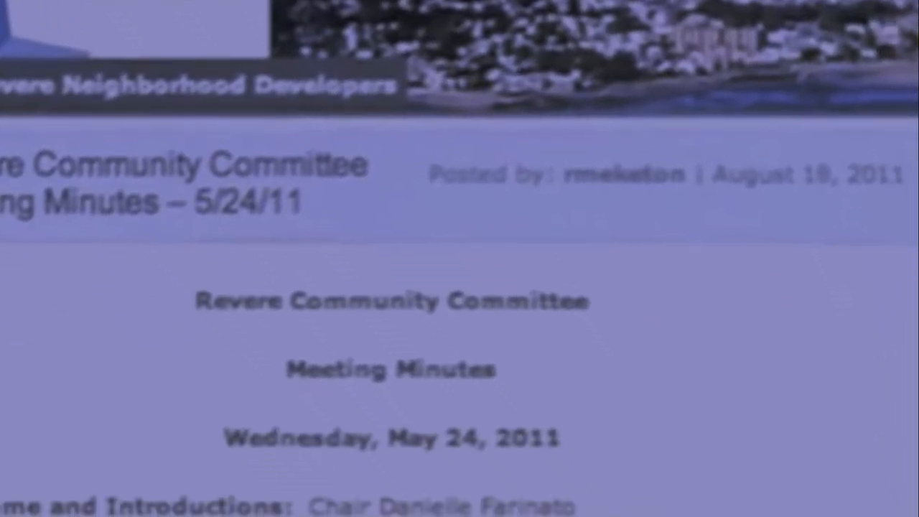
{"action": "scroll", "scroll_direction": "down", "scroll_amount": 3}
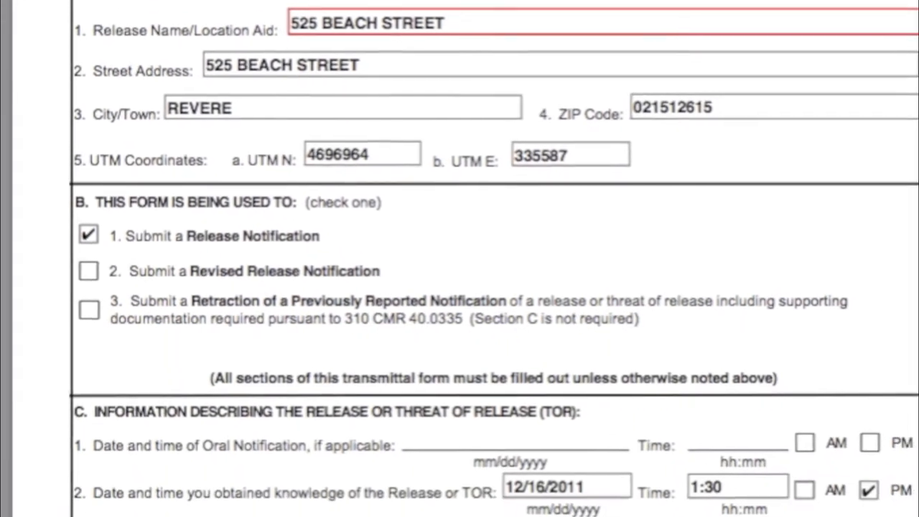
{"action": "scroll", "scroll_direction": "down", "scroll_amount": 3}
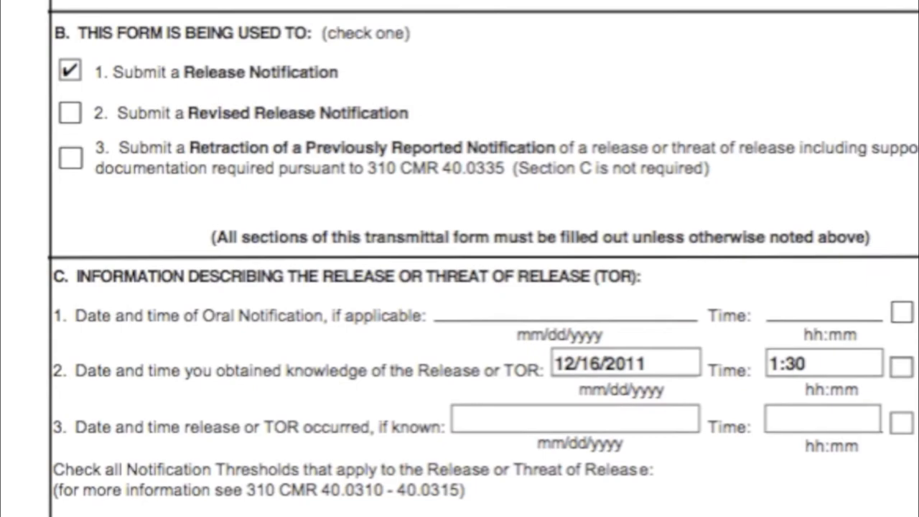